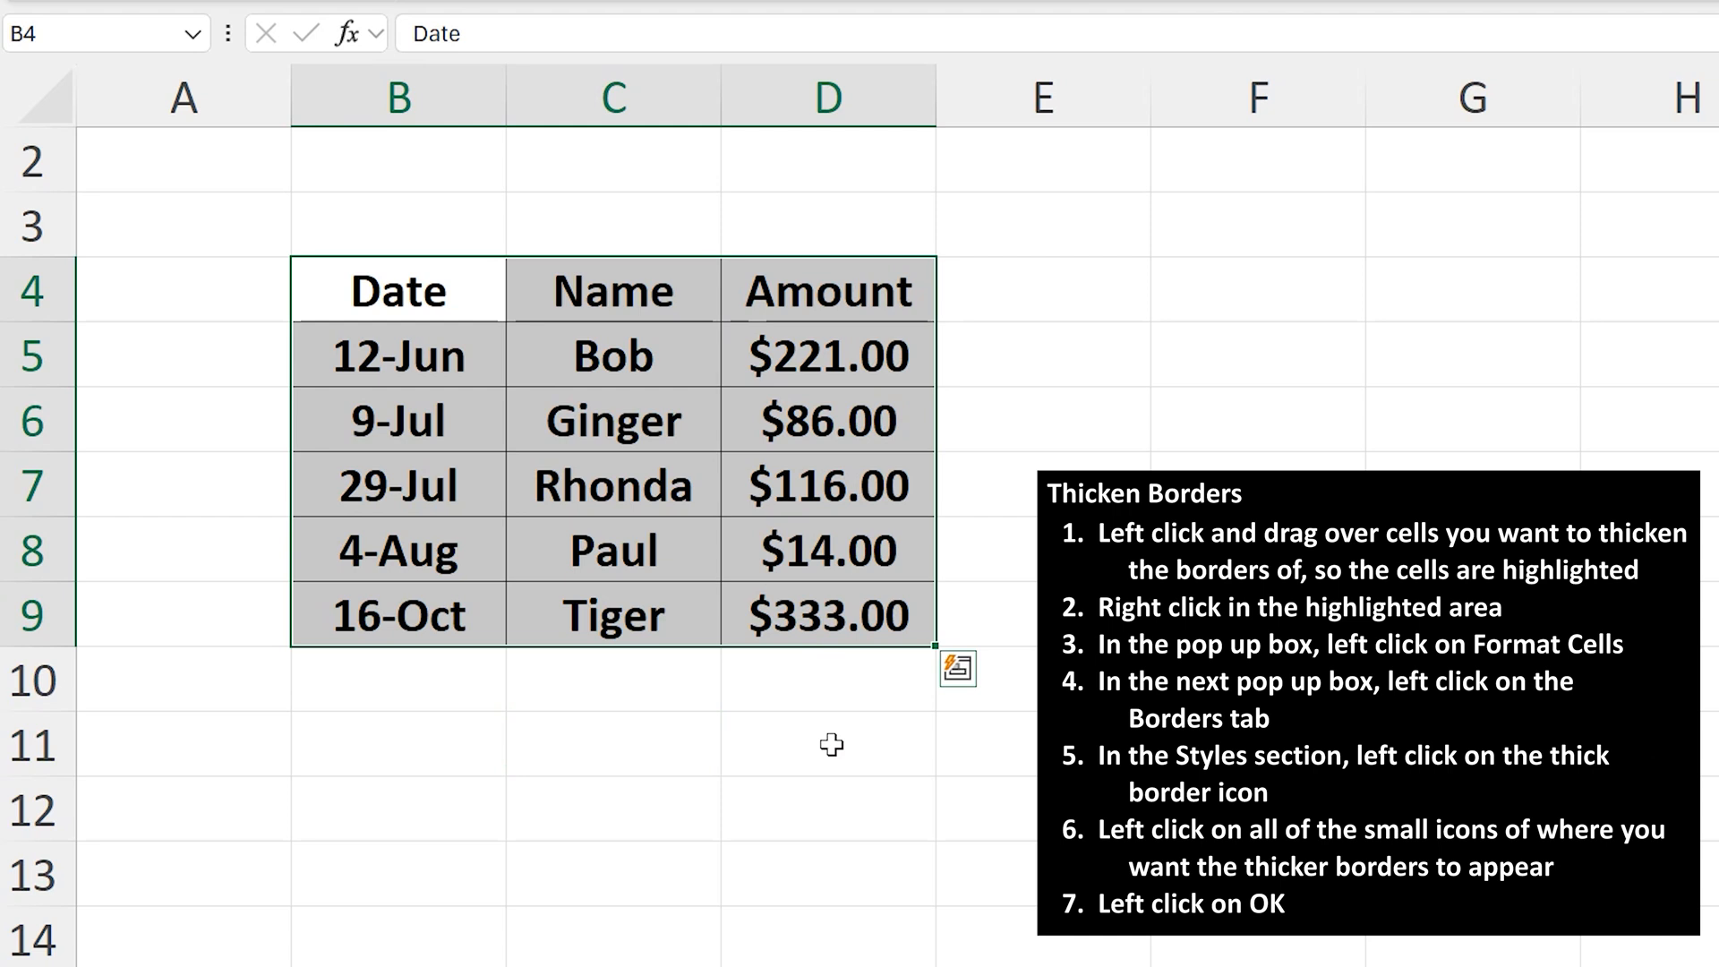
Step: Open the right-click context menu on the selected table range B4:D9
right_click(401, 420)
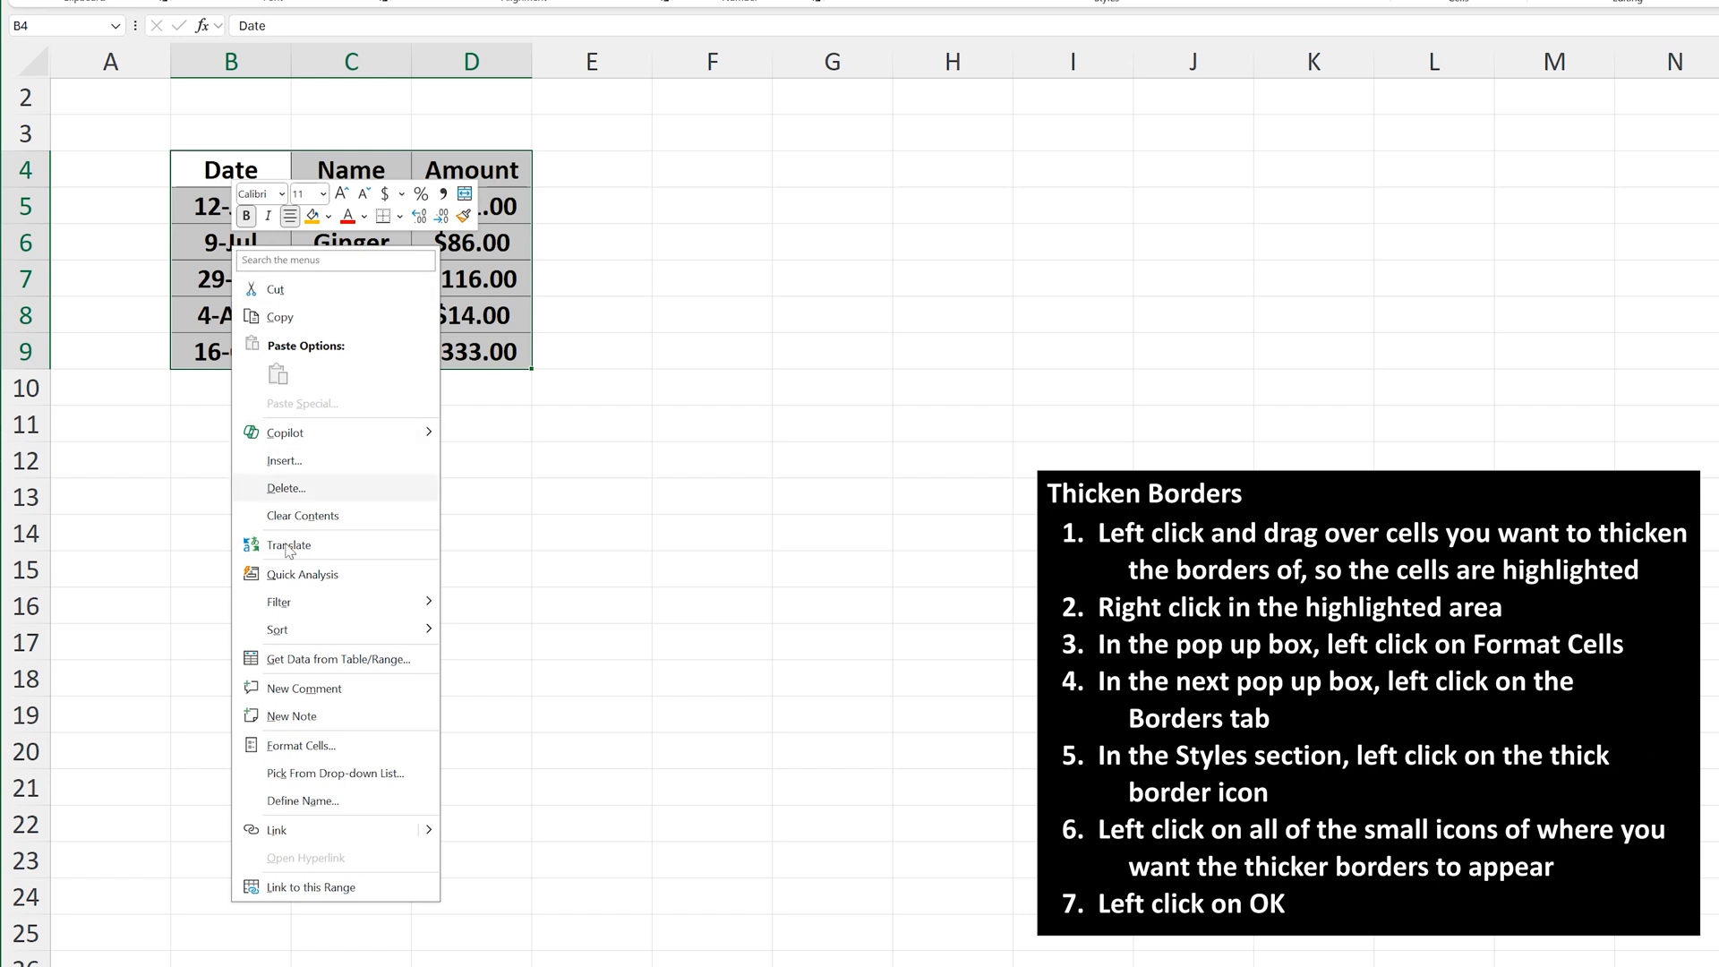
mouse_move(299, 746)
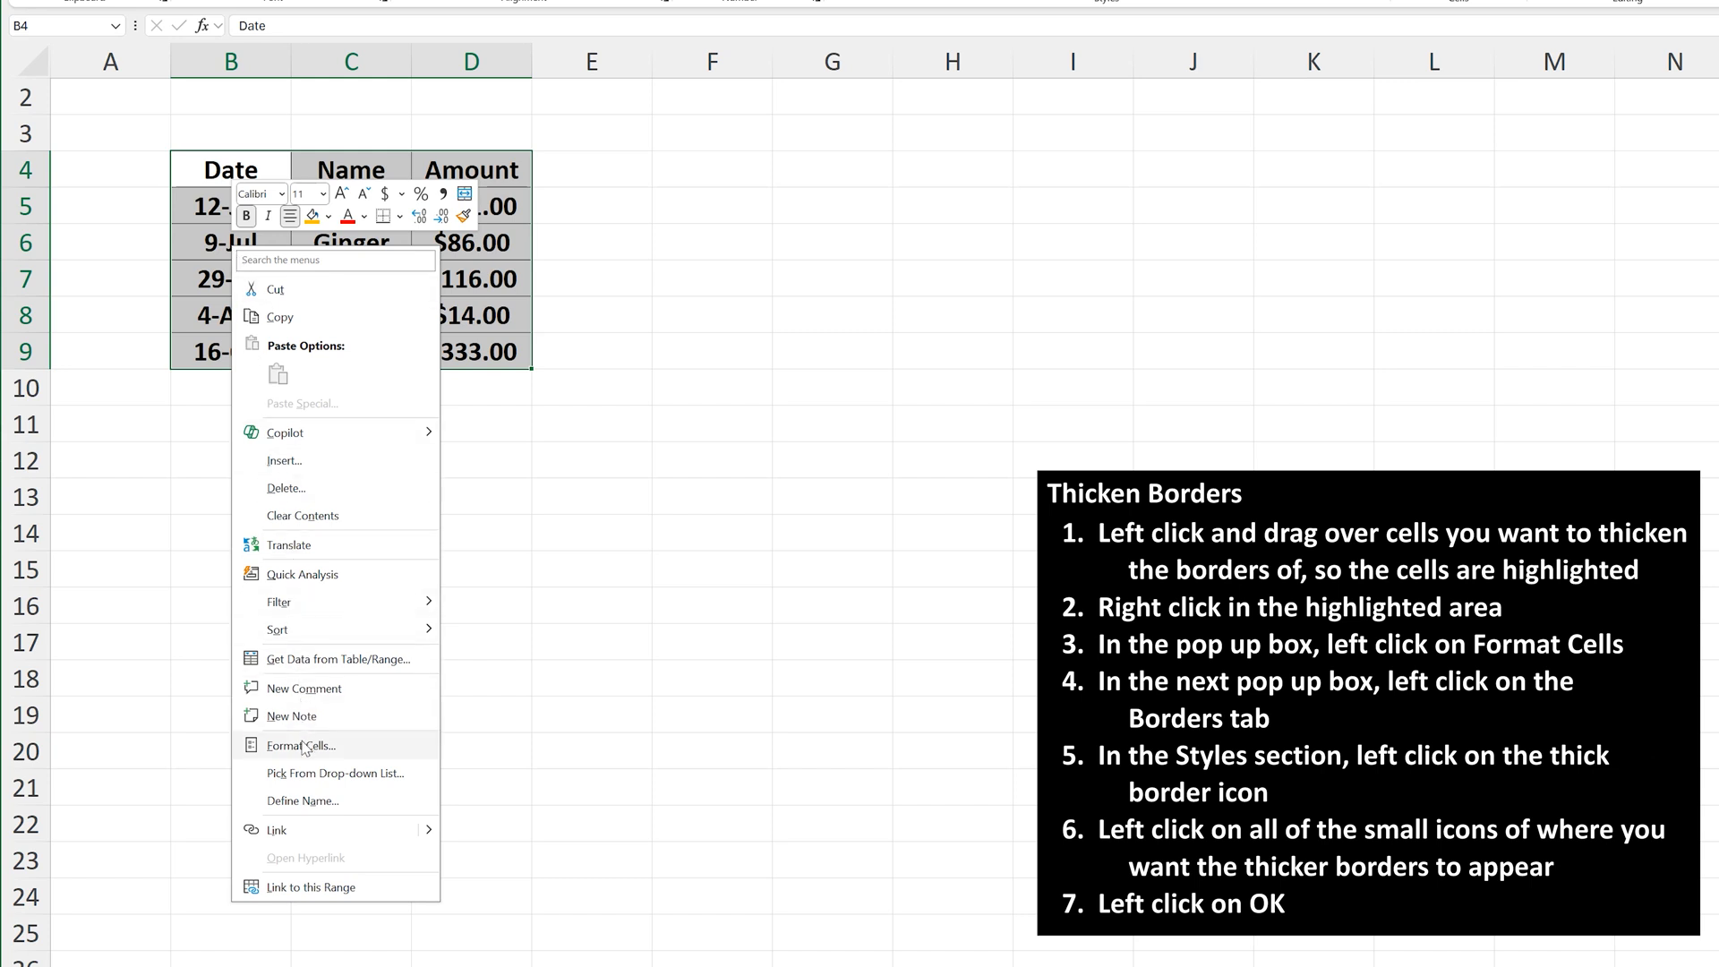
Step: Open Format Cells for B4:D9 and show its Border tab
click(301, 746)
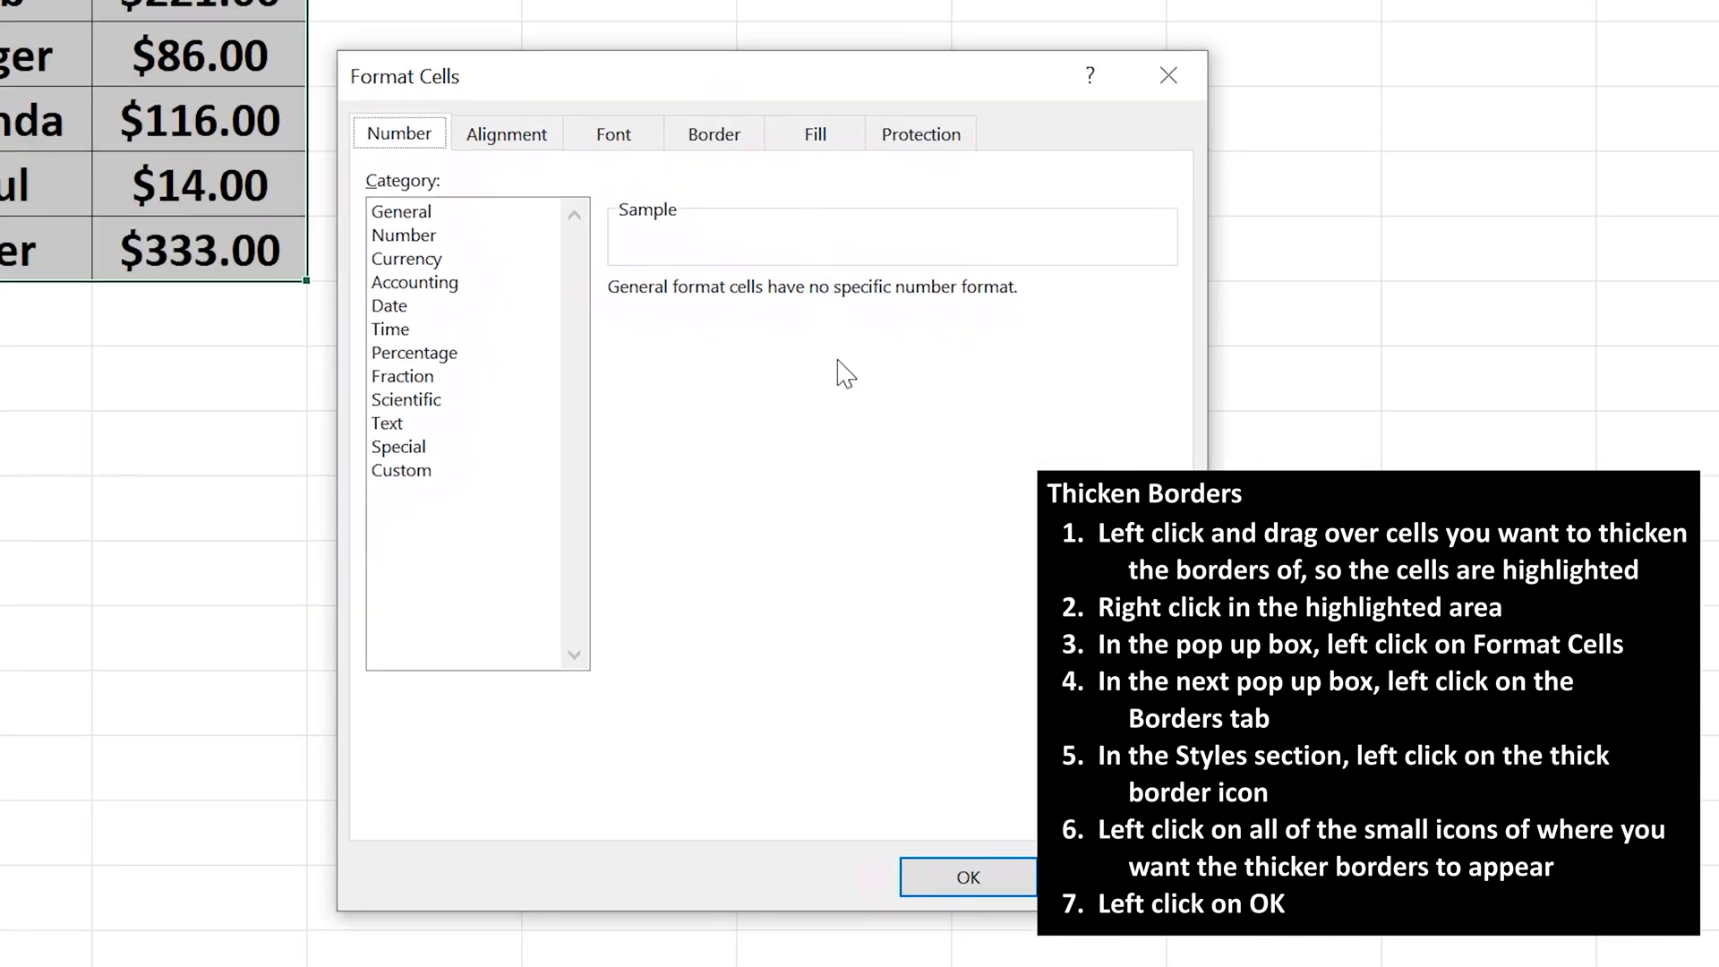
click(712, 134)
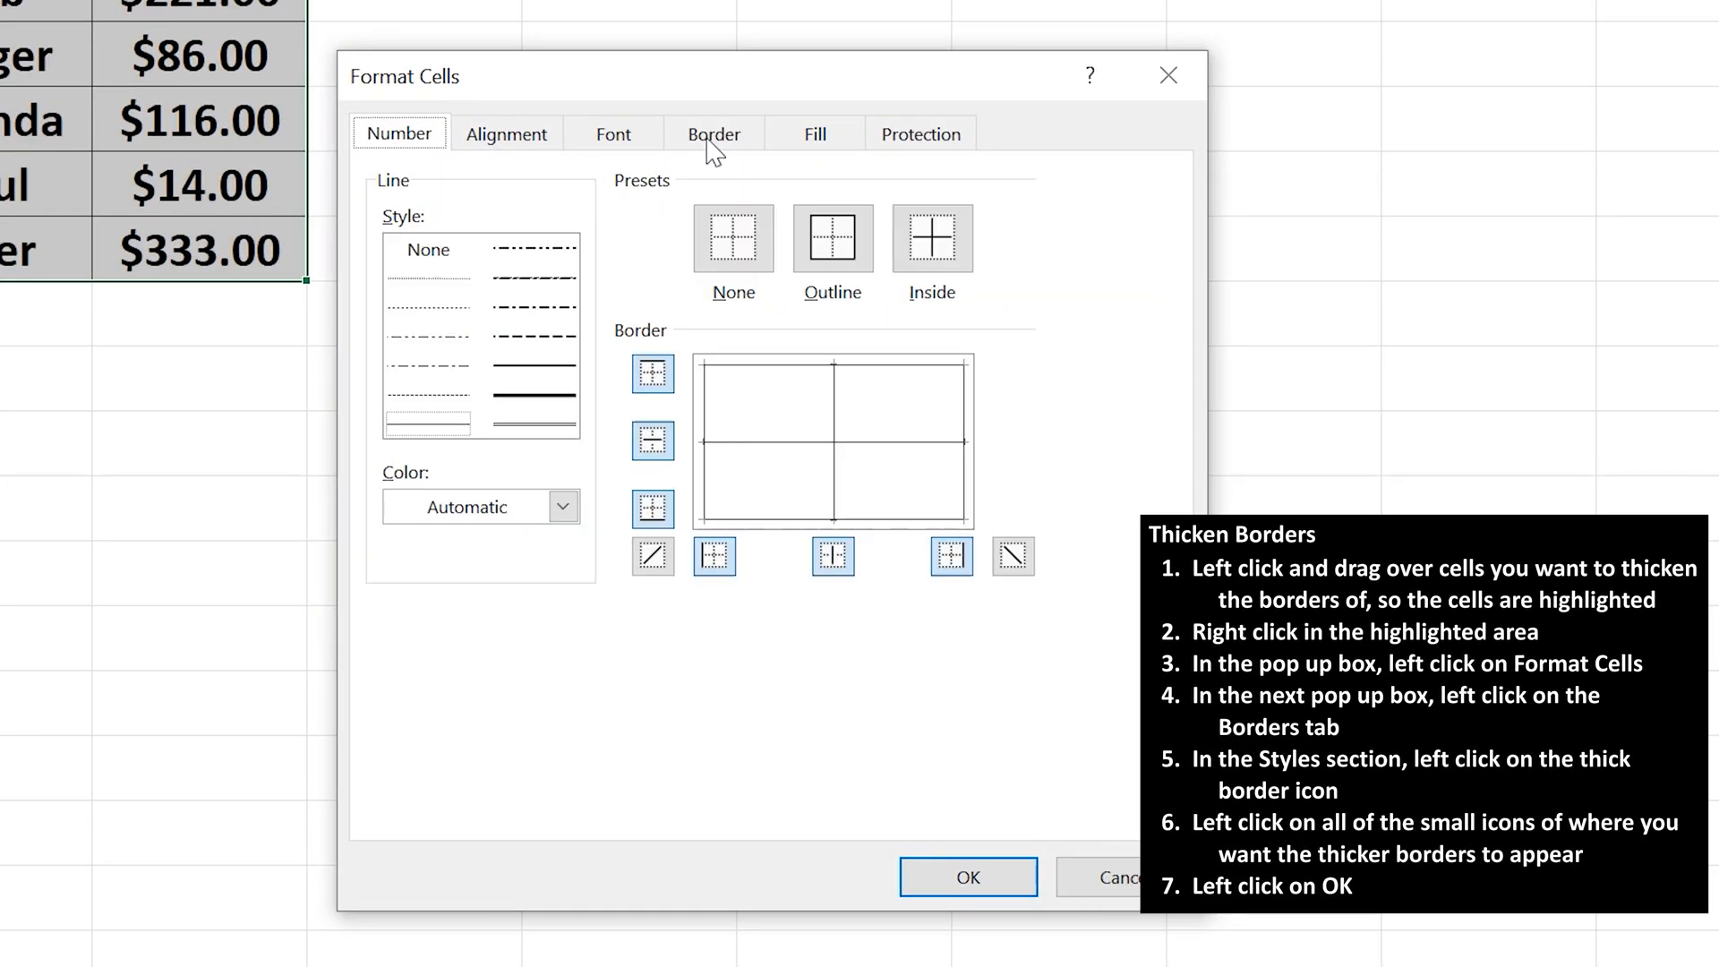
Step: Apply thick-line outline and inside borders to B4:D9 and confirm
click(714, 134)
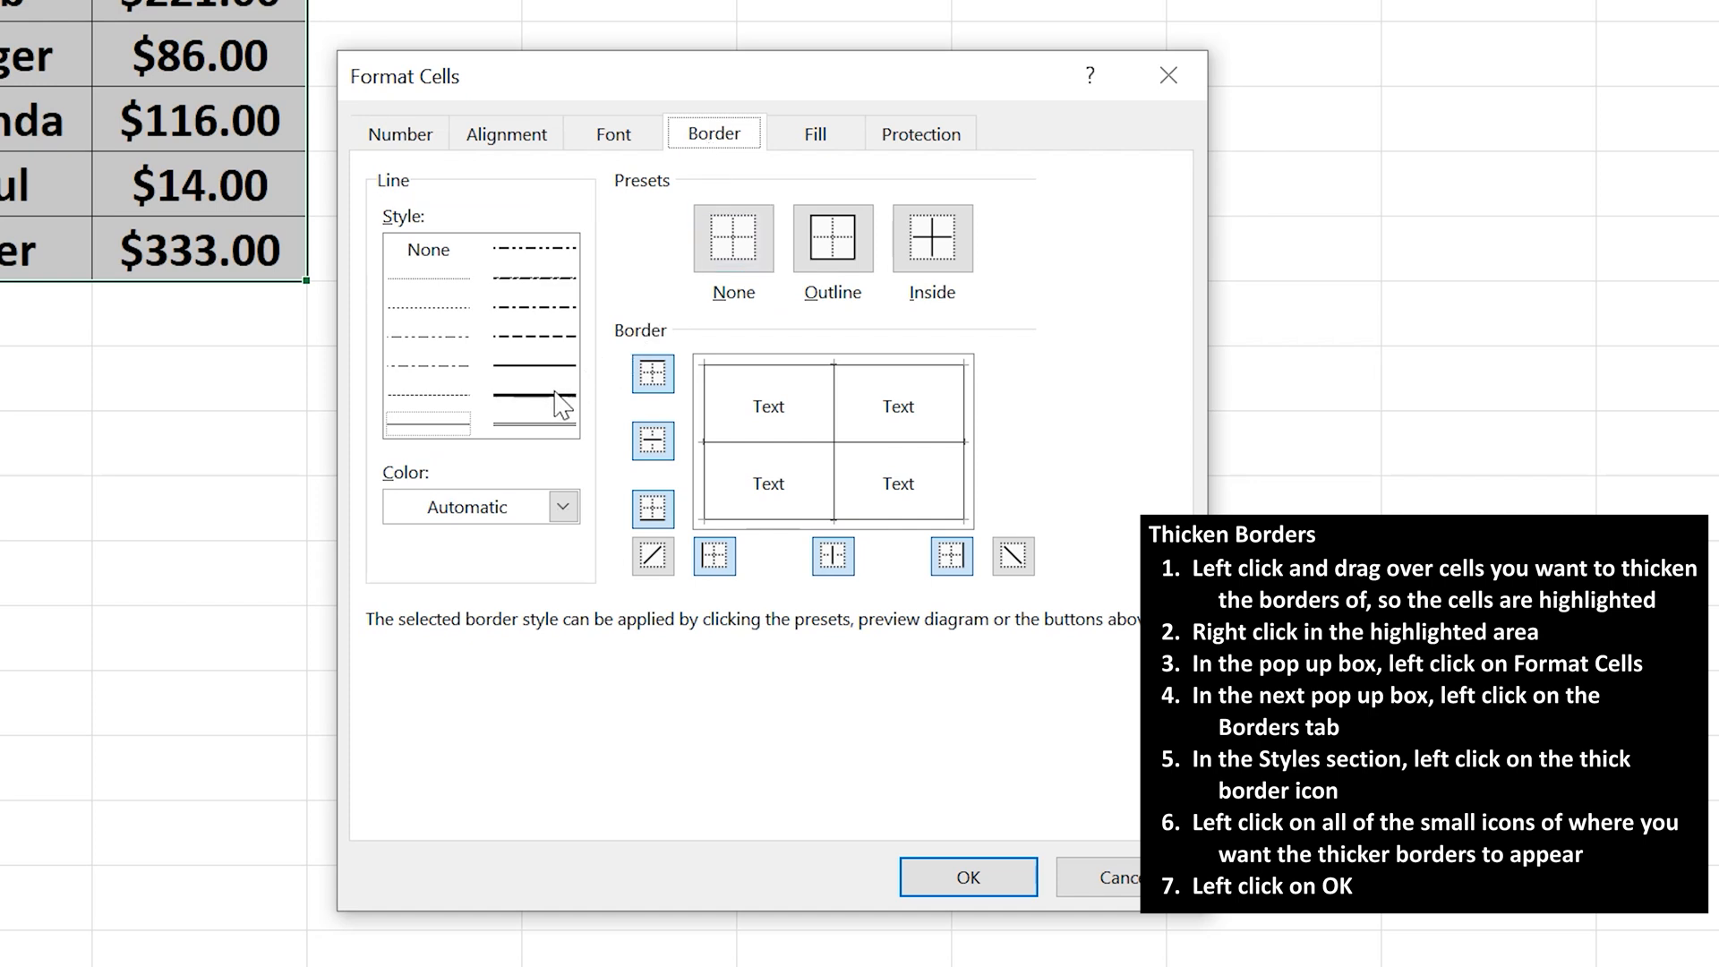
click(532, 415)
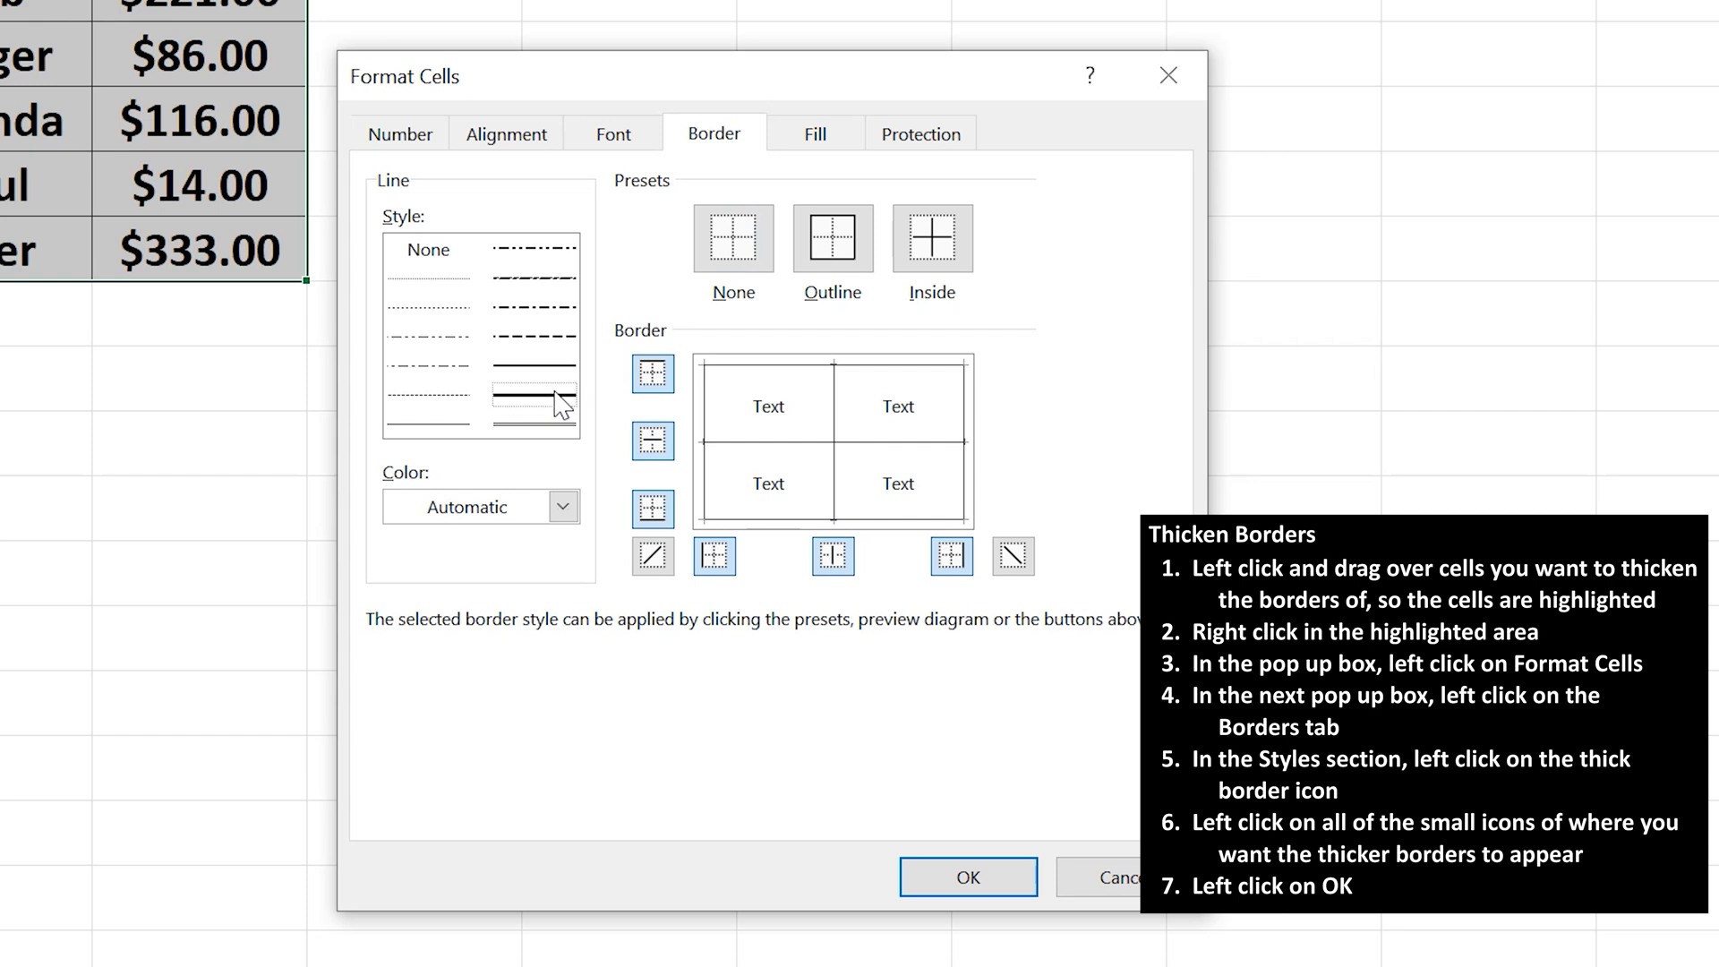
click(653, 373)
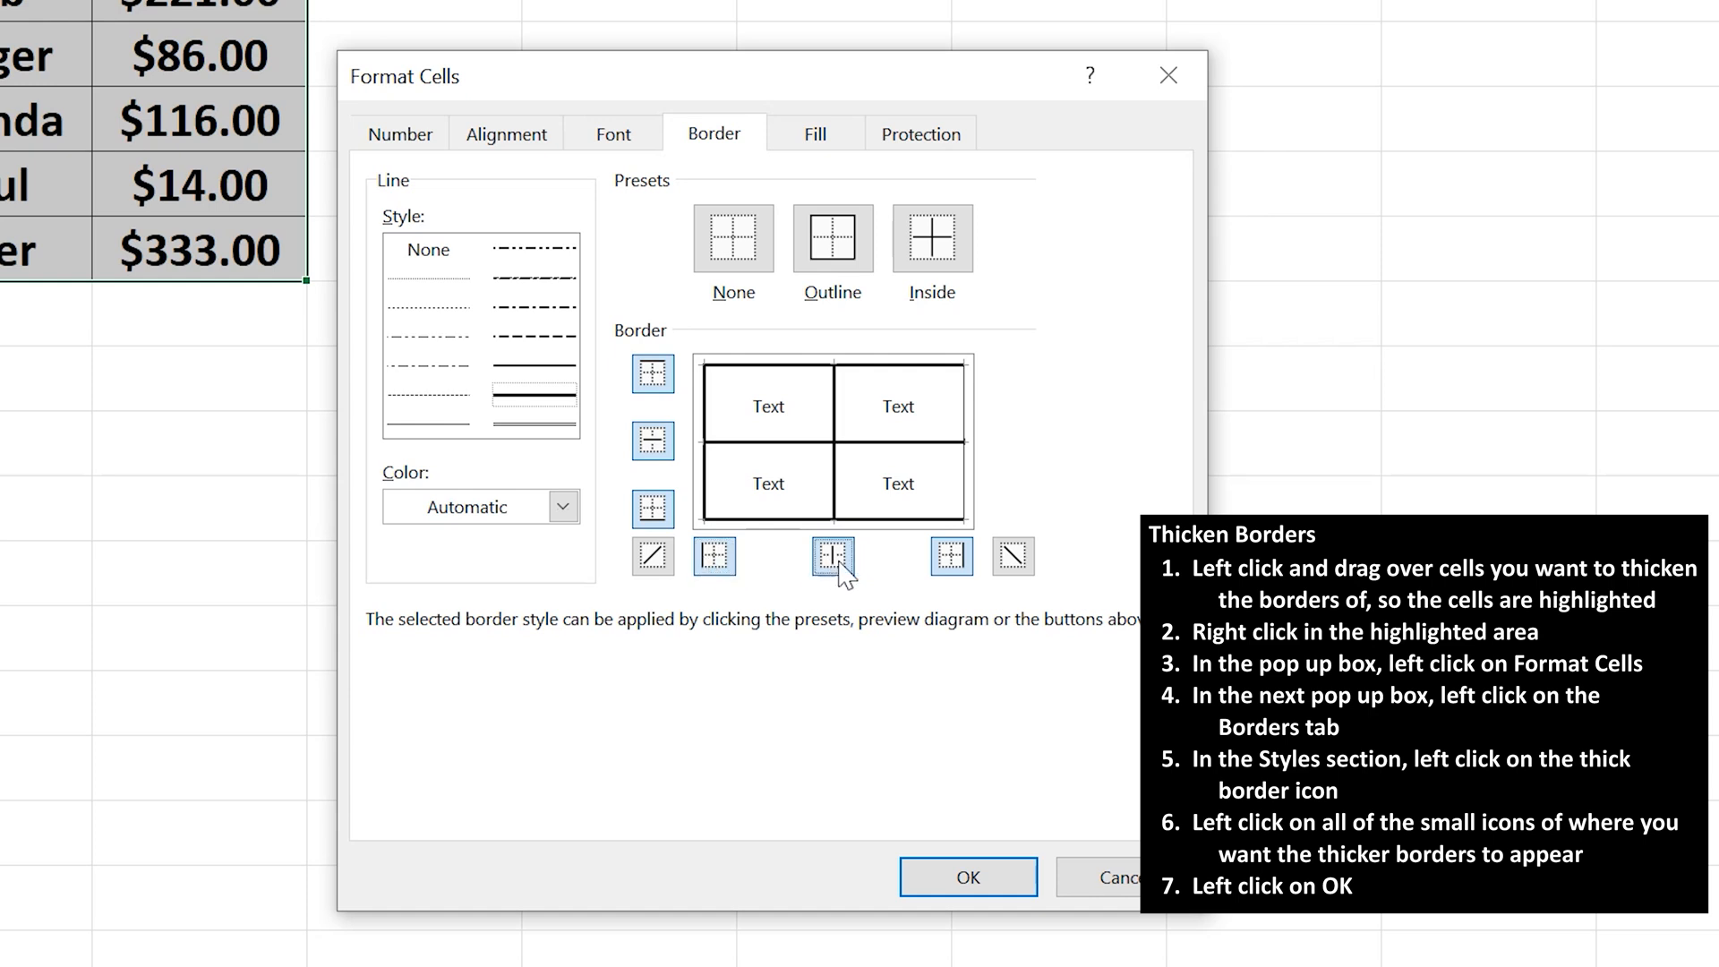
click(834, 556)
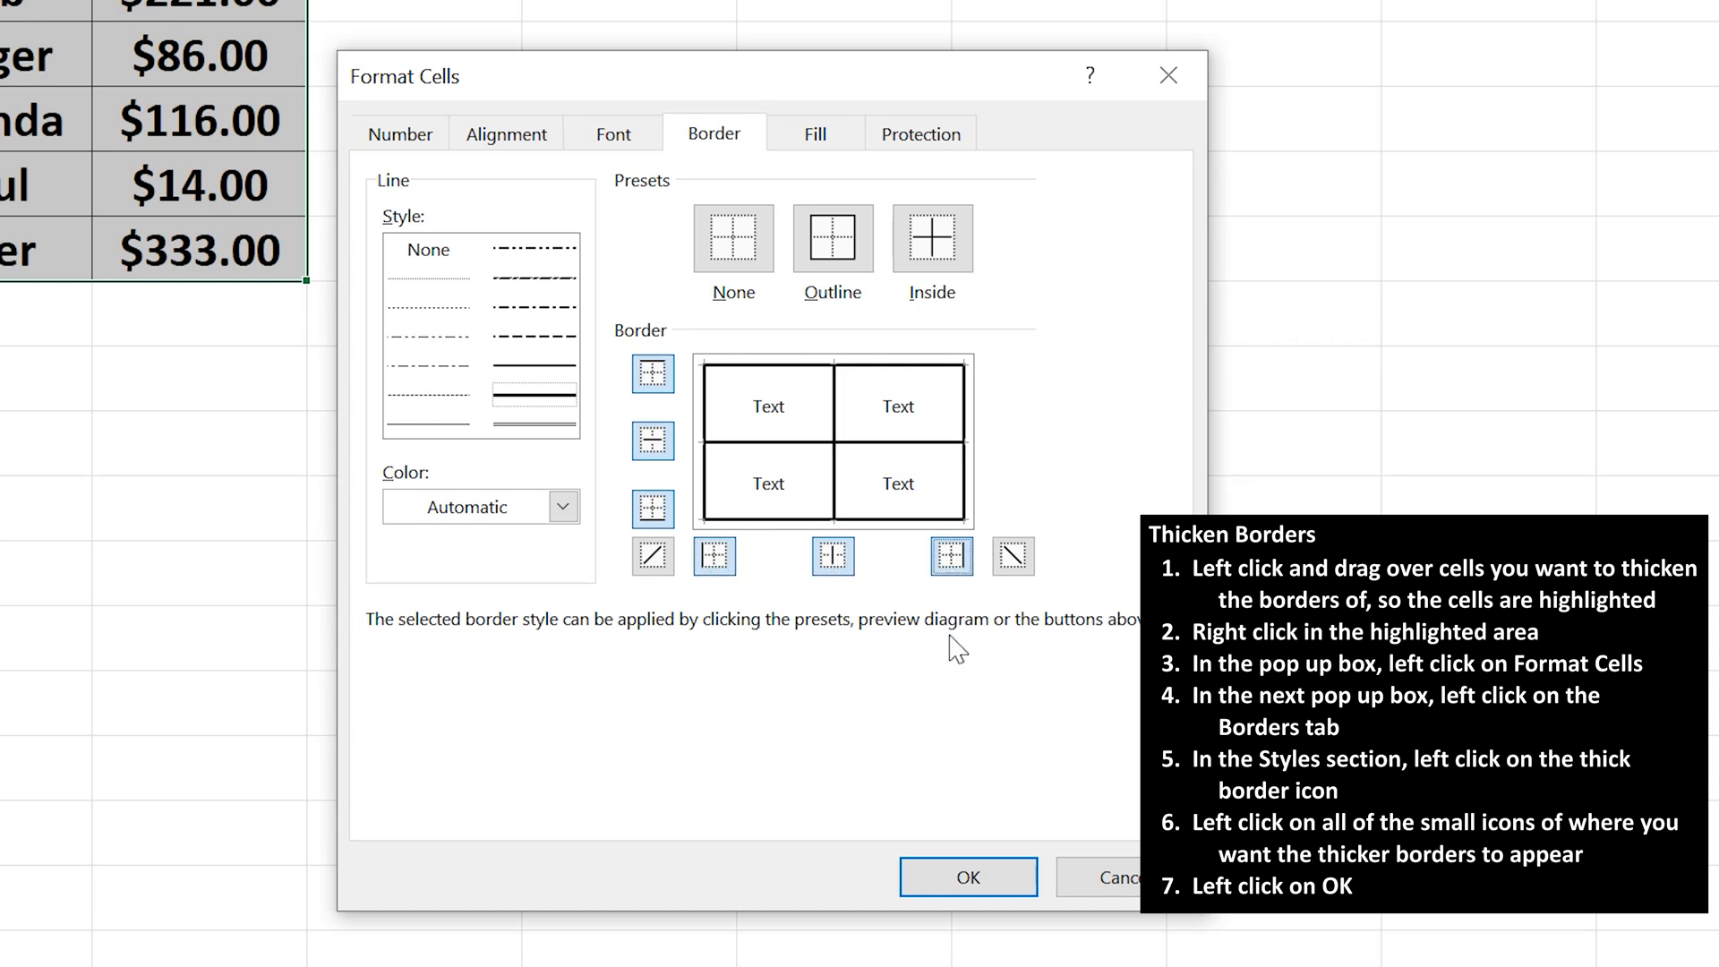
mouse_move(957, 689)
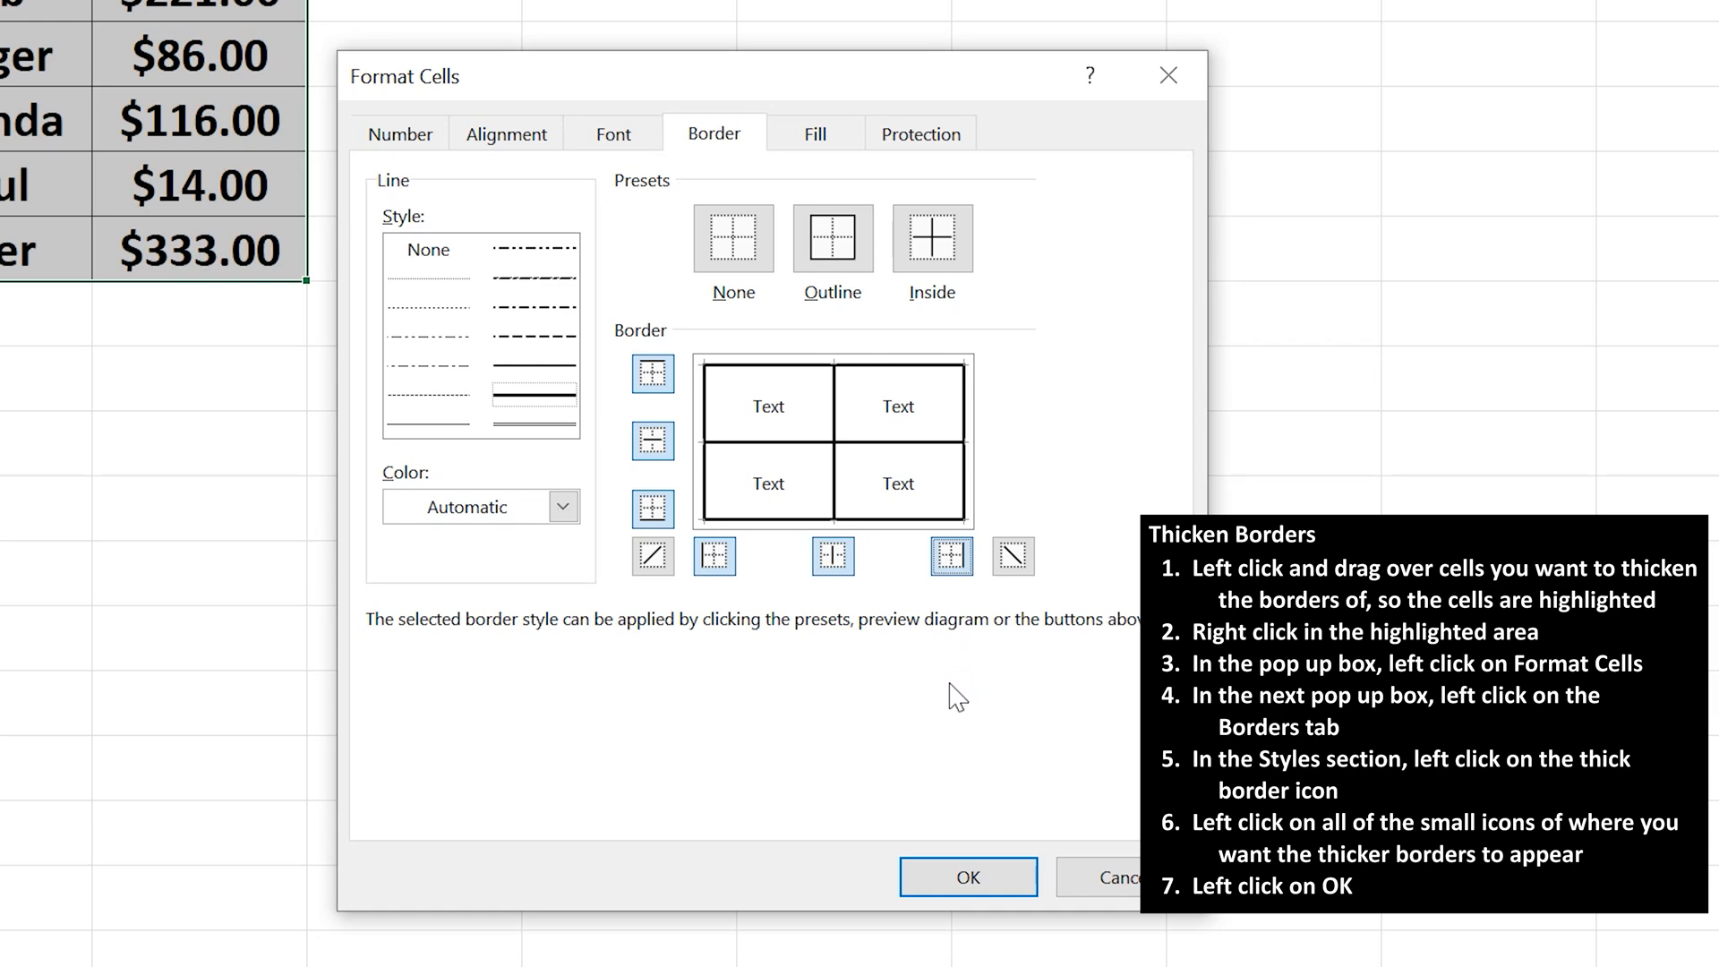
click(967, 877)
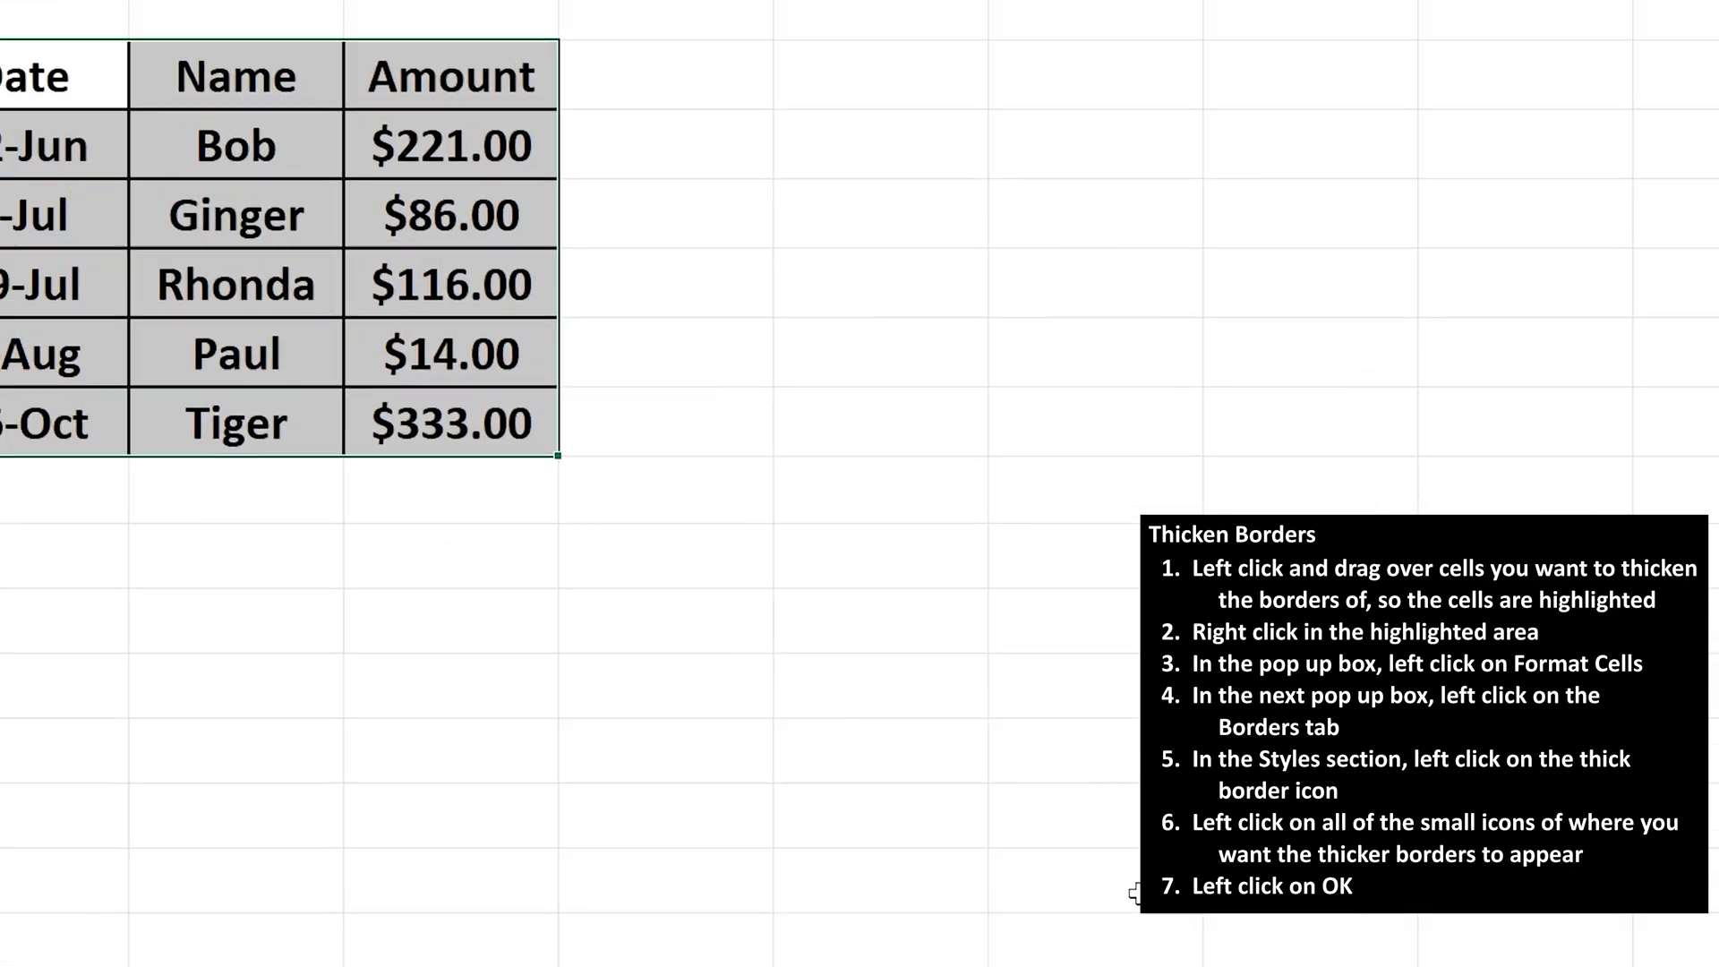